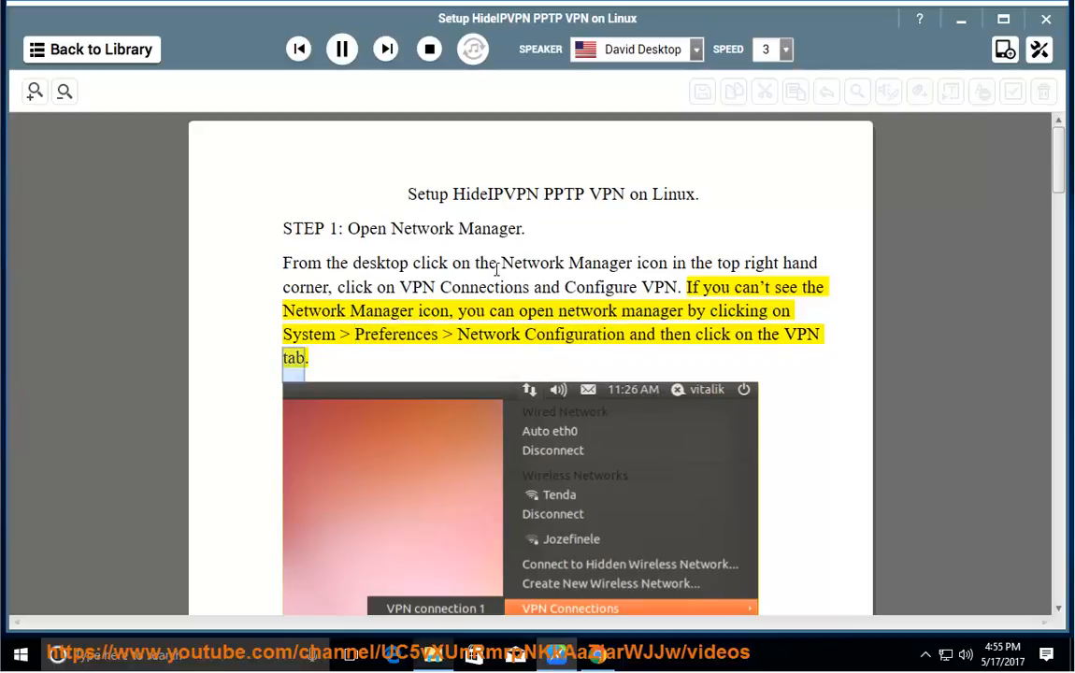
# - Follow the read-aloud from Step 1 through Step 2 as the guide scrolls down to Step 3
pyautogui.scroll(-3)
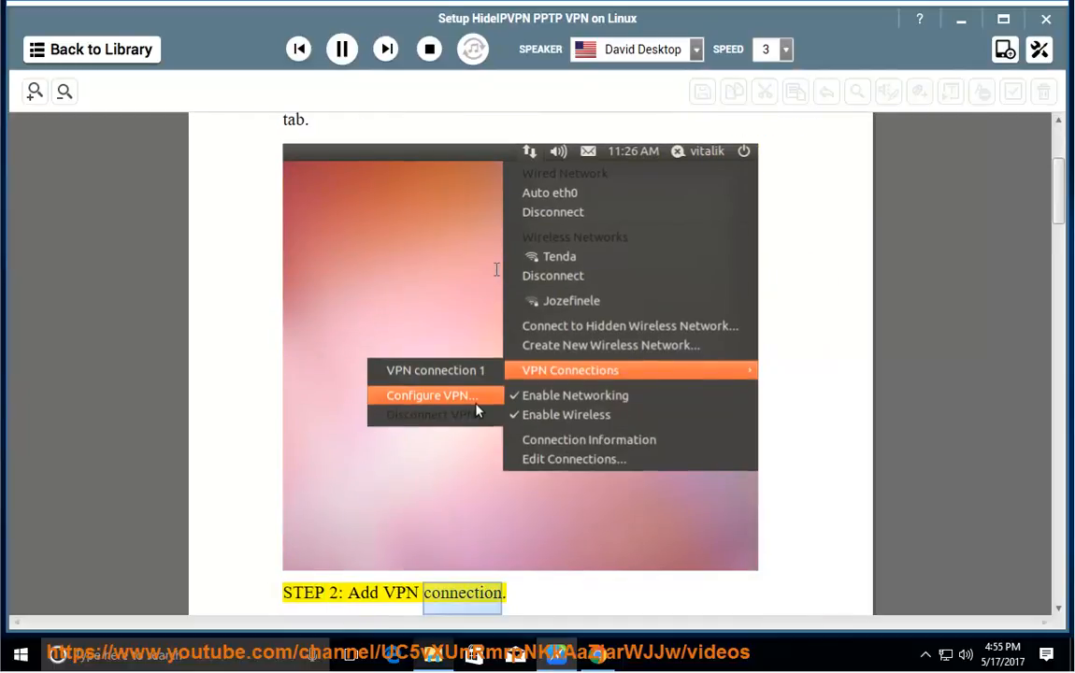
pyautogui.scroll(-3)
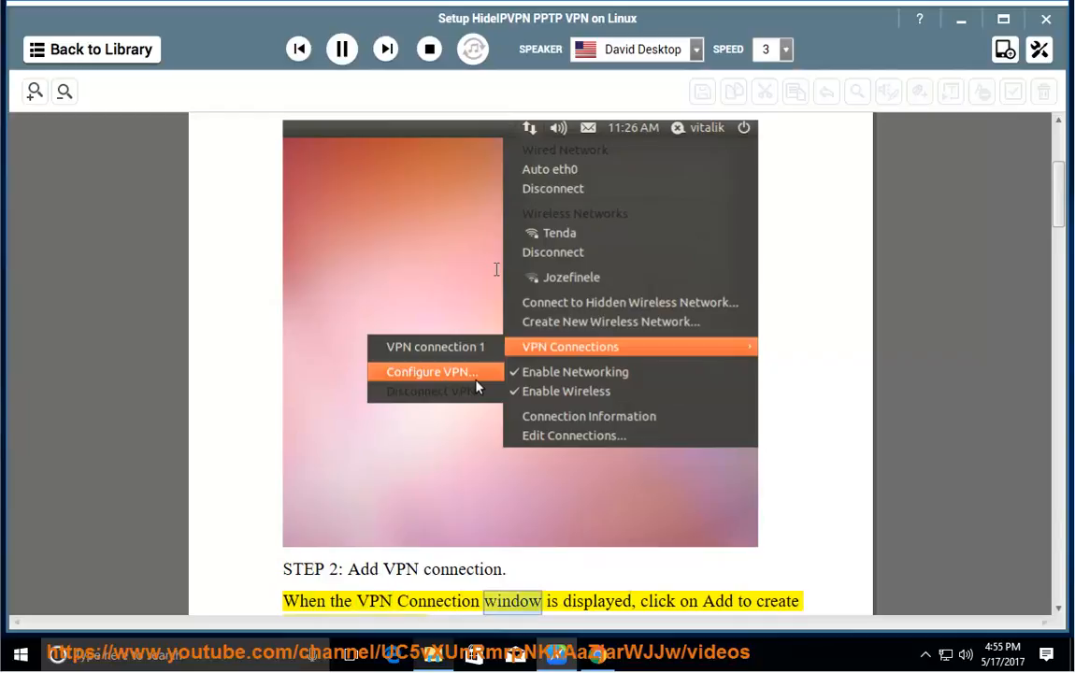
pyautogui.scroll(-3)
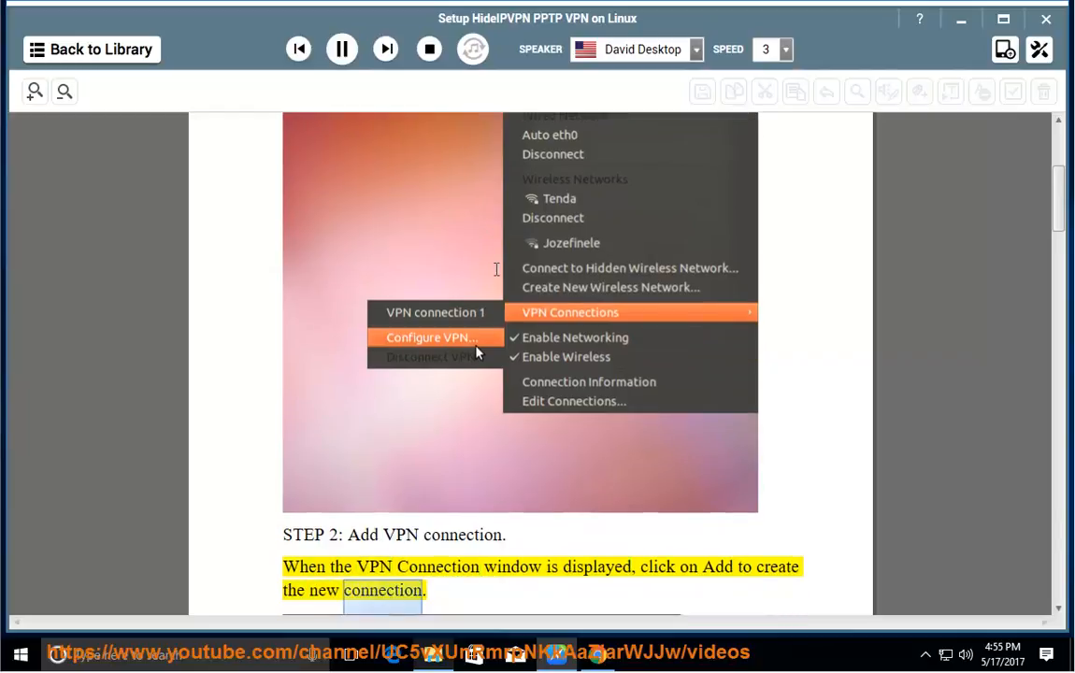
pyautogui.scroll(-3)
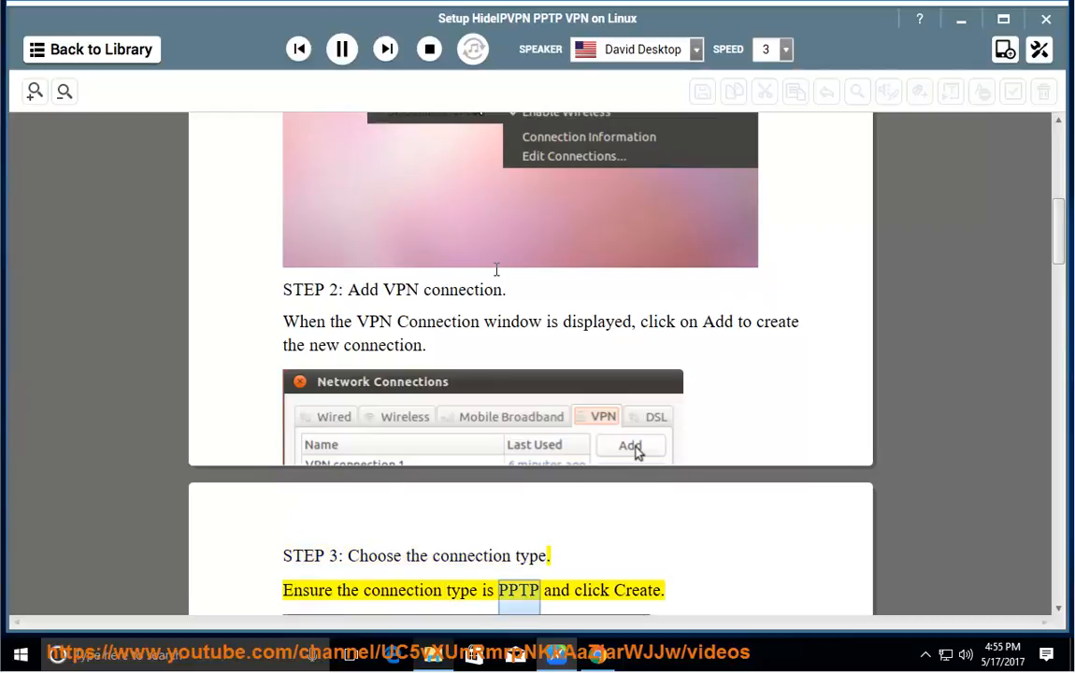
# - Keep the guide scrolled in view through Step 3 and Step 4's gateway, connection name and login details
pyautogui.scroll(-3)
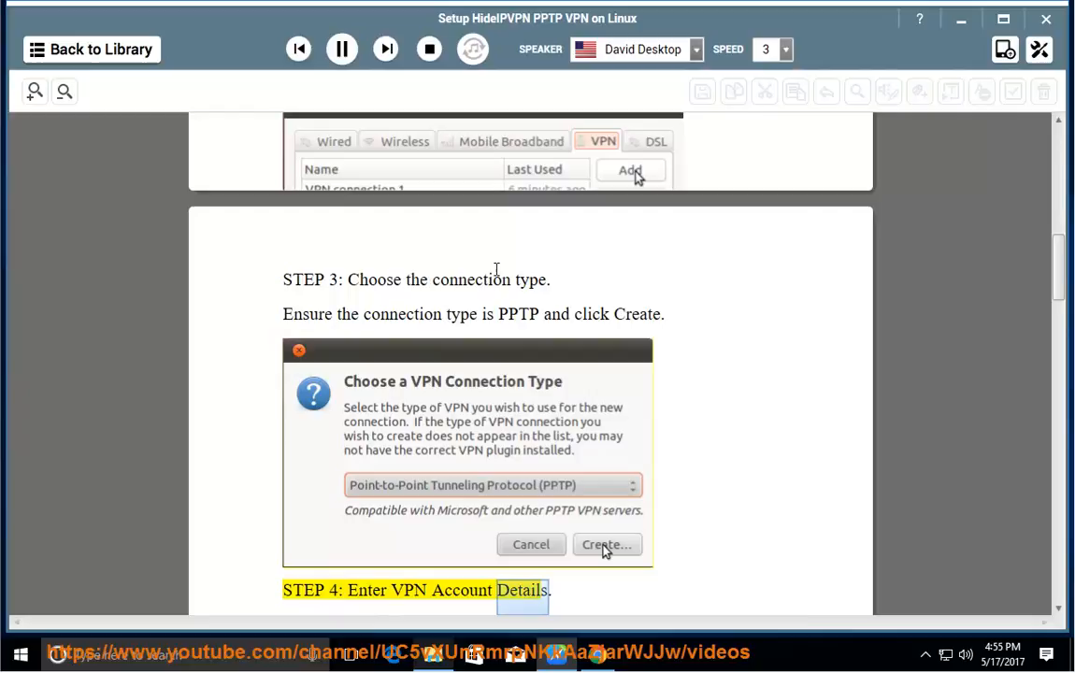
pyautogui.scroll(-3)
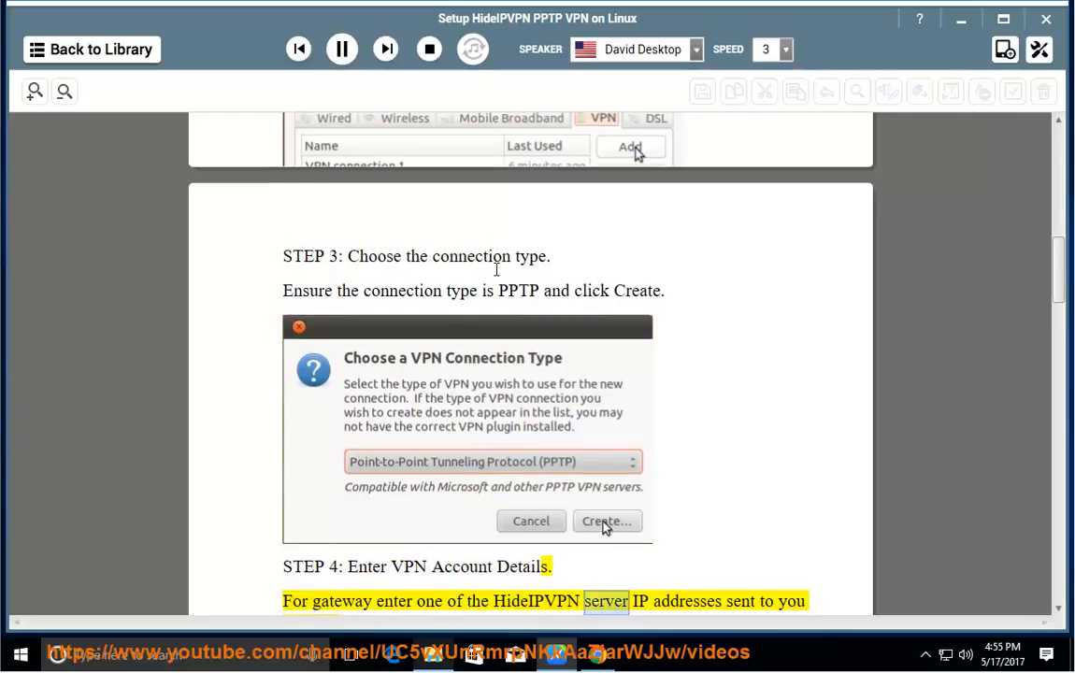
pyautogui.scroll(-3)
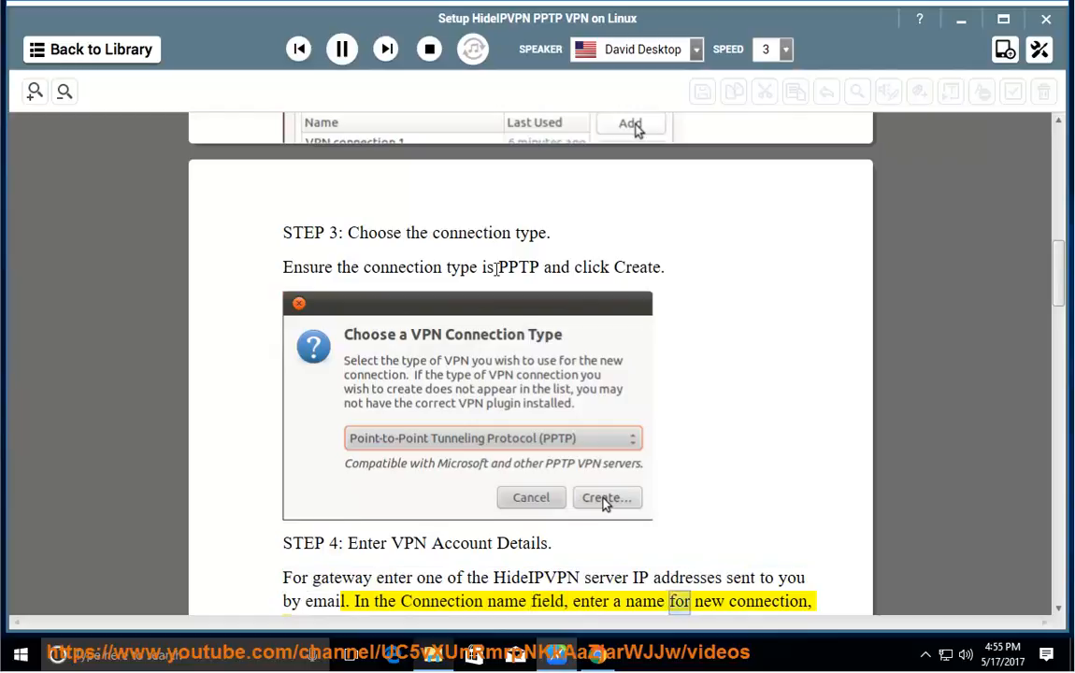
pyautogui.scroll(-3)
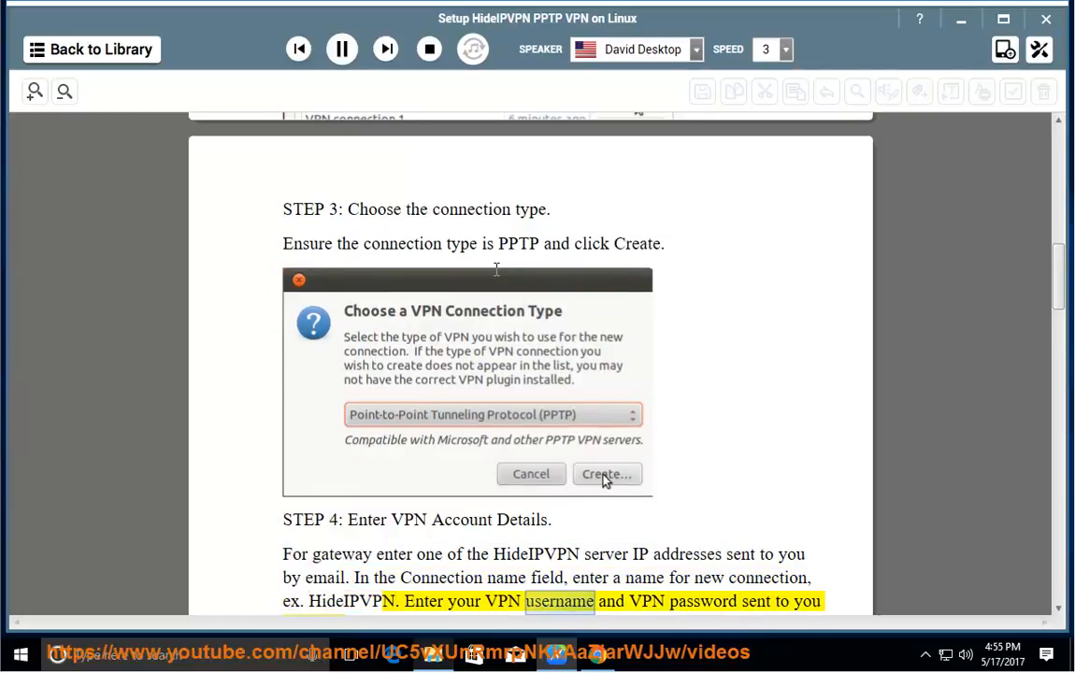
pyautogui.scroll(-3)
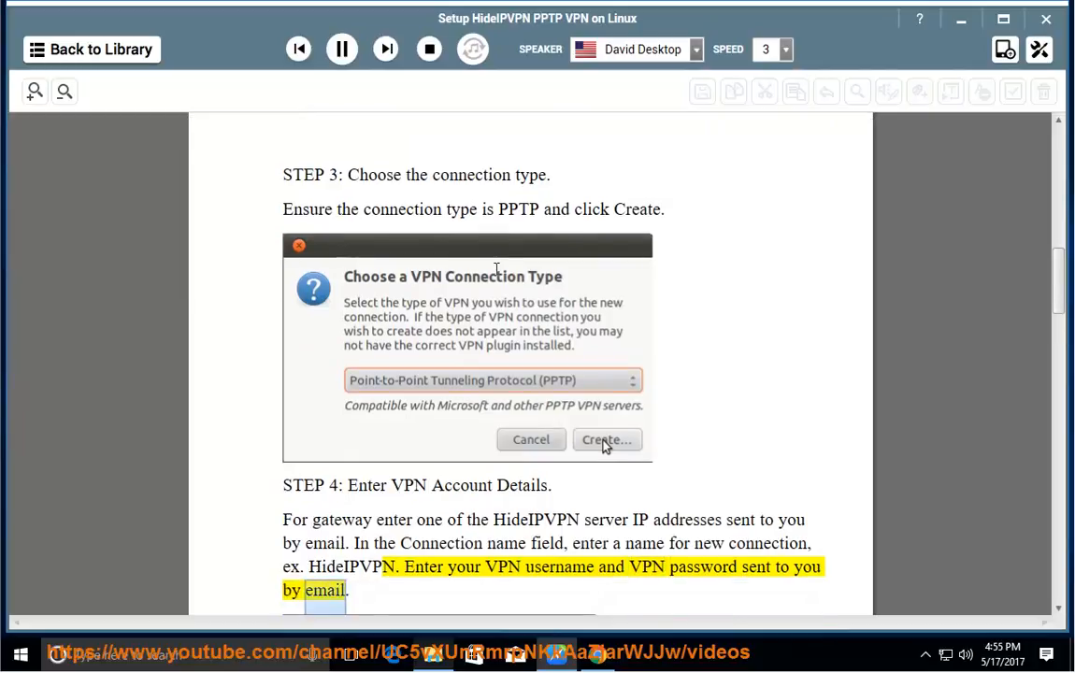
# - Follow the reading into Step 5's Advanced Settings on encryption and security level
pyautogui.click(605, 440)
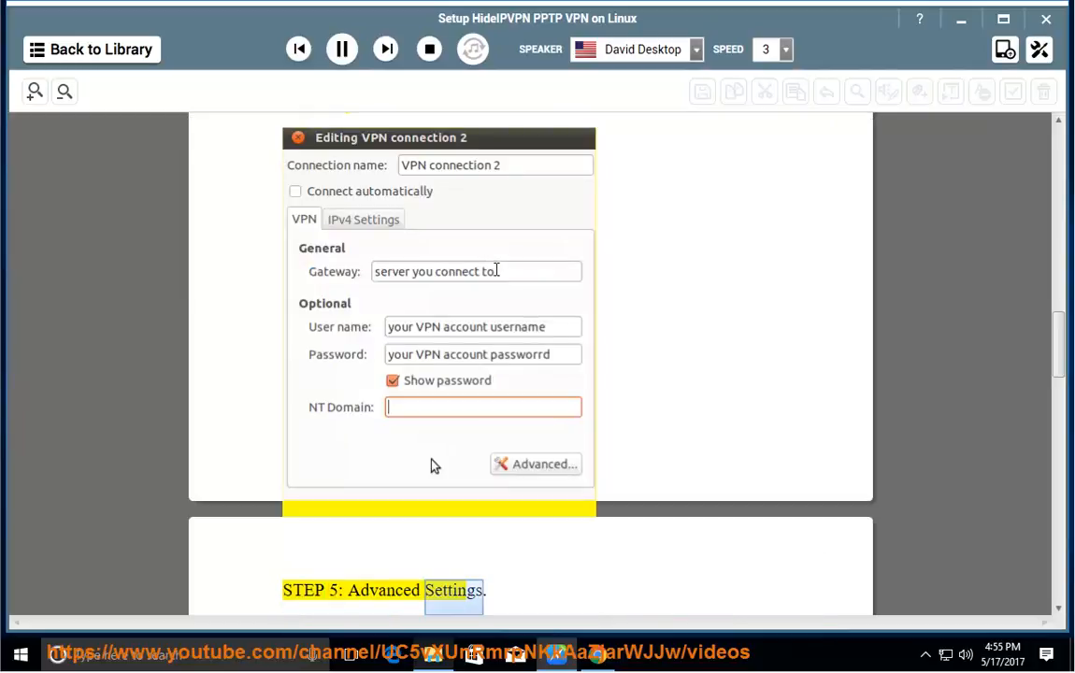
pyautogui.scroll(-3)
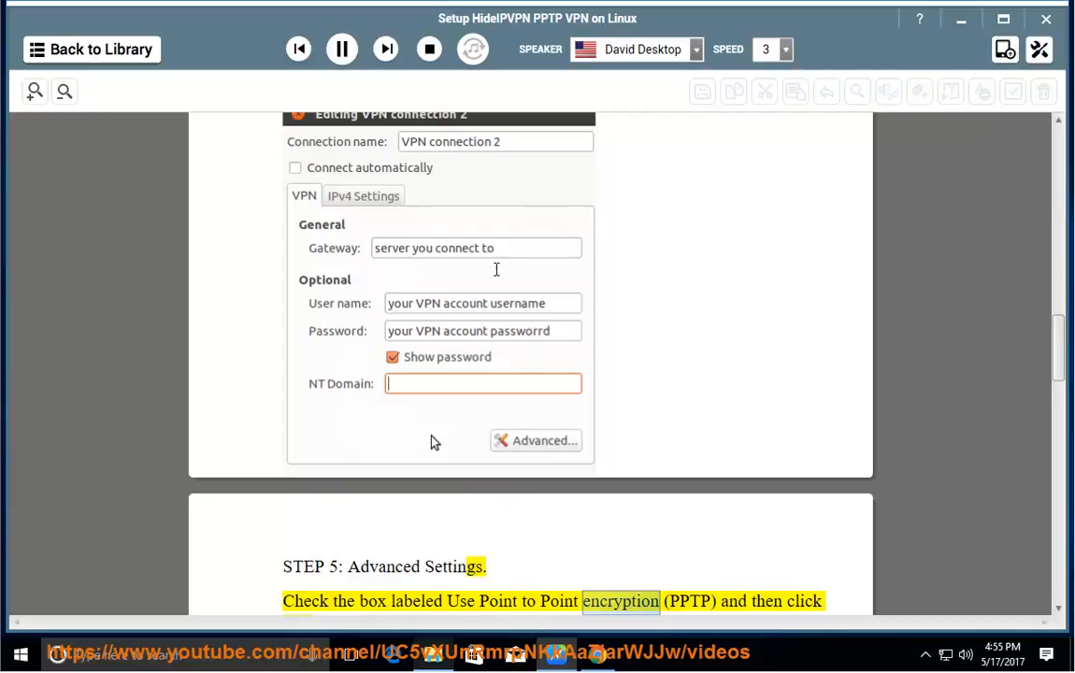
pyautogui.scroll(-3)
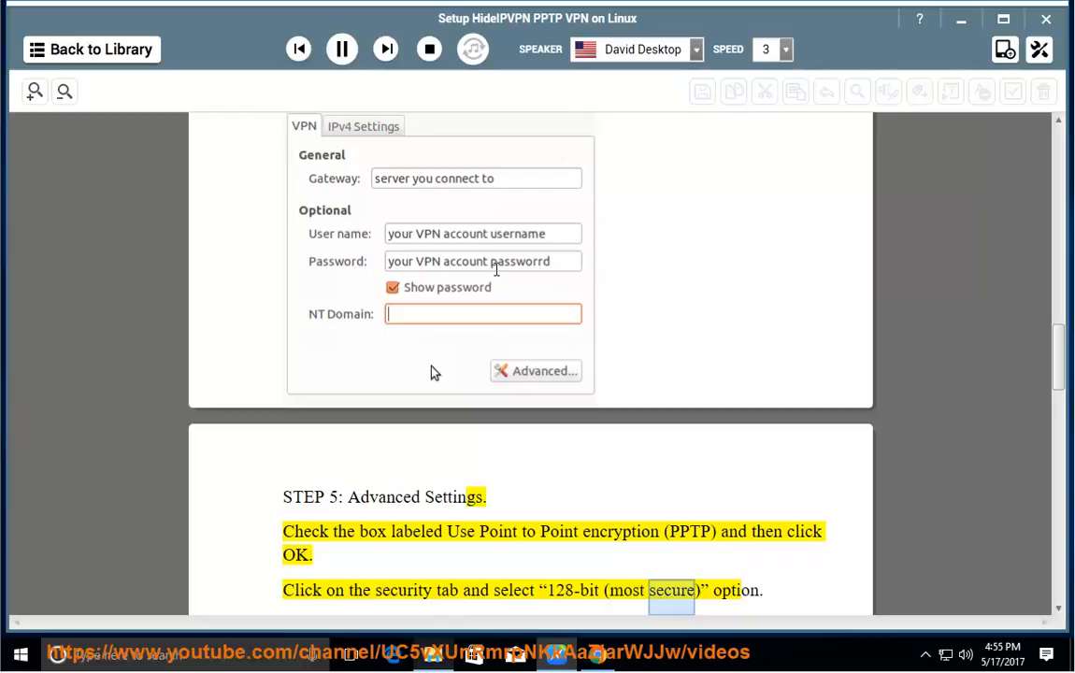
pyautogui.scroll(-3)
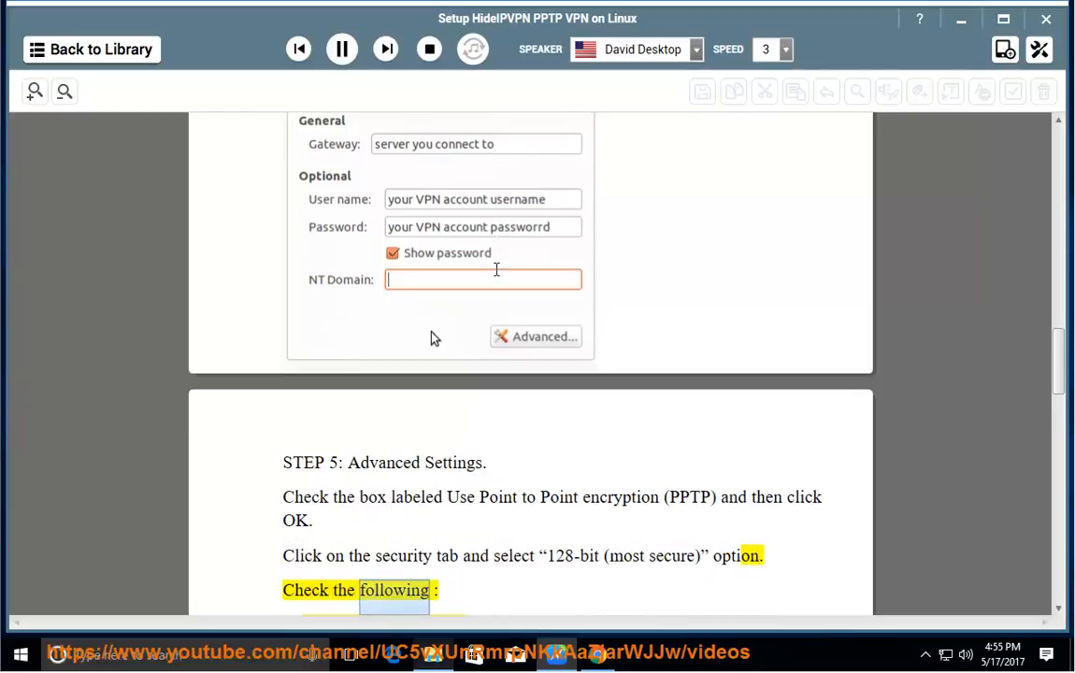
# - Scroll through Step 5's compression checklist until the Step 6 heading comes into view
pyautogui.scroll(-3)
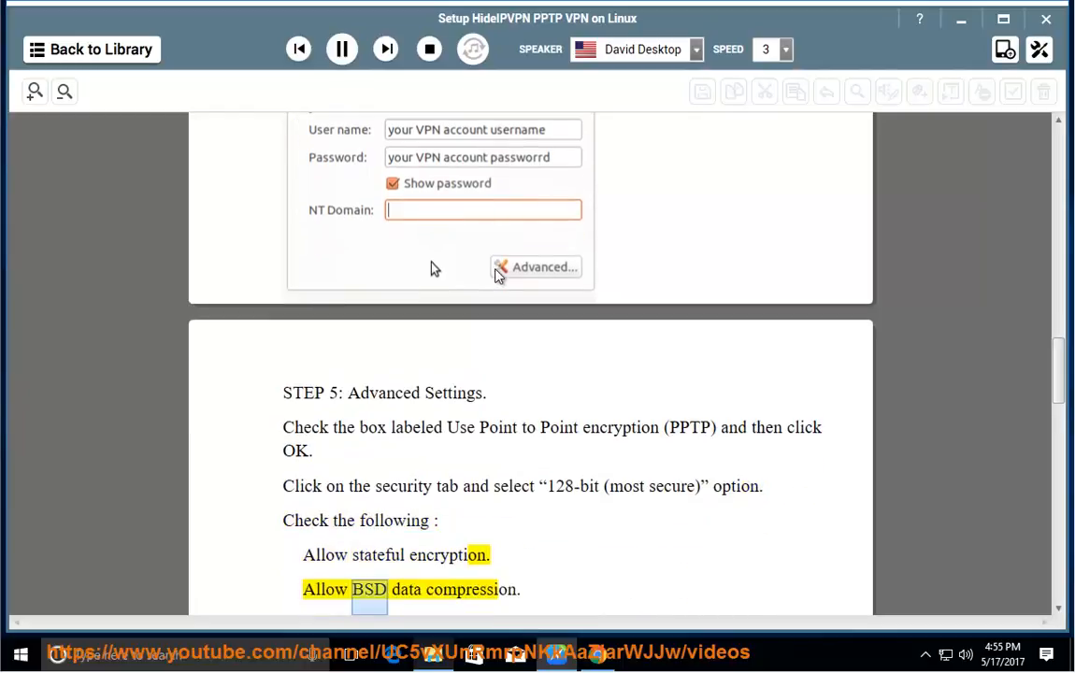
pyautogui.scroll(-3)
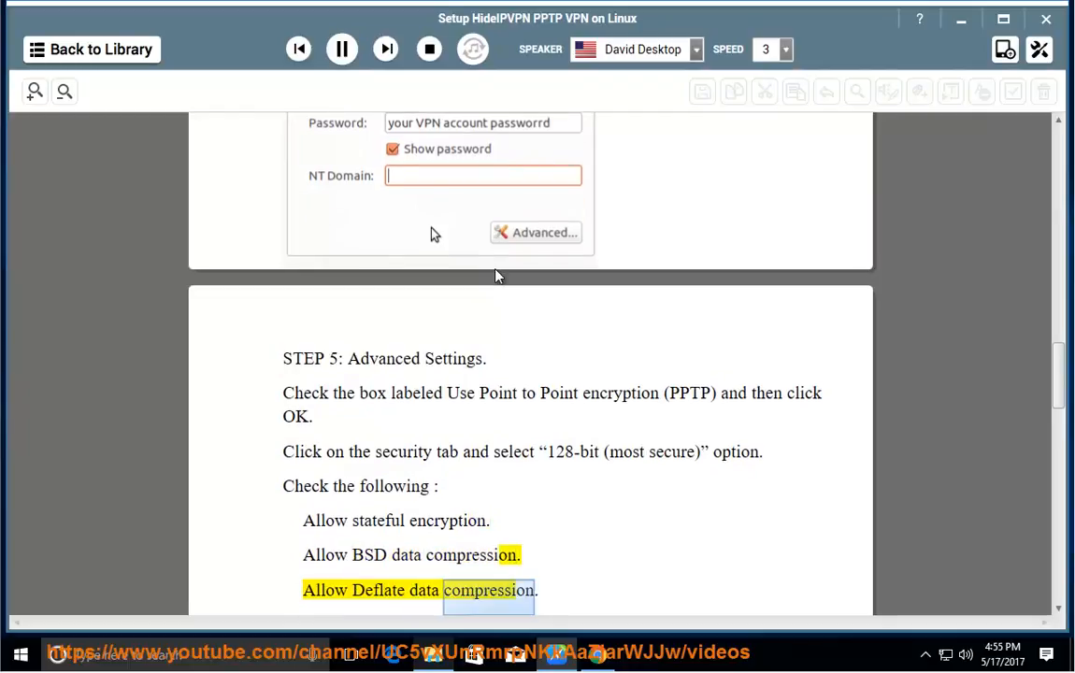
pyautogui.scroll(-3)
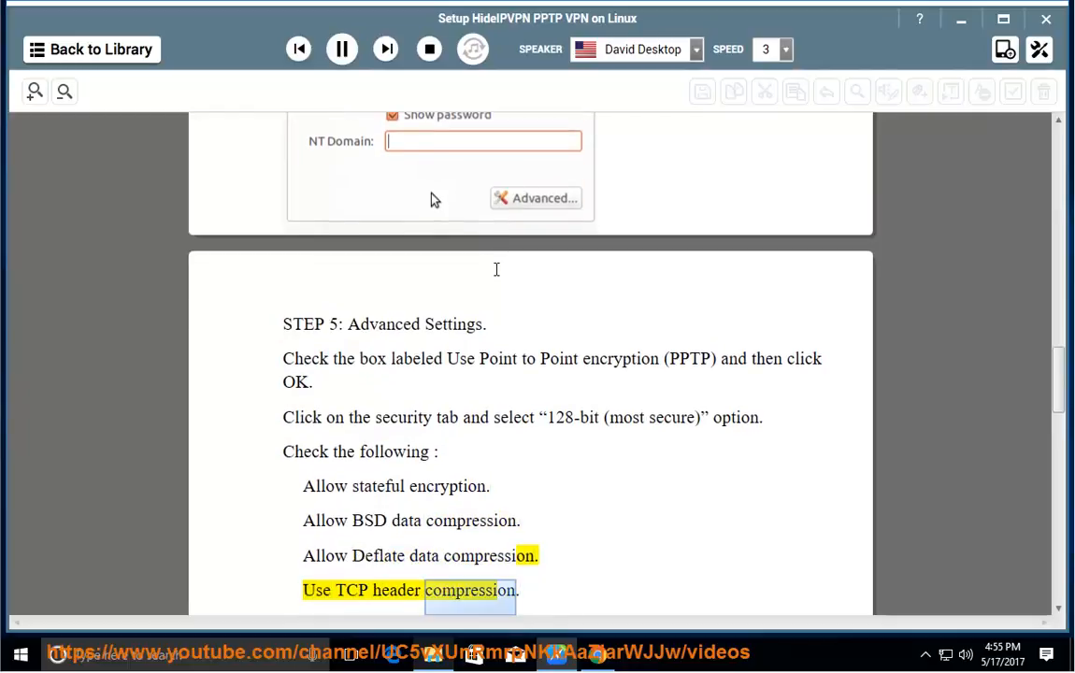
pyautogui.scroll(-3)
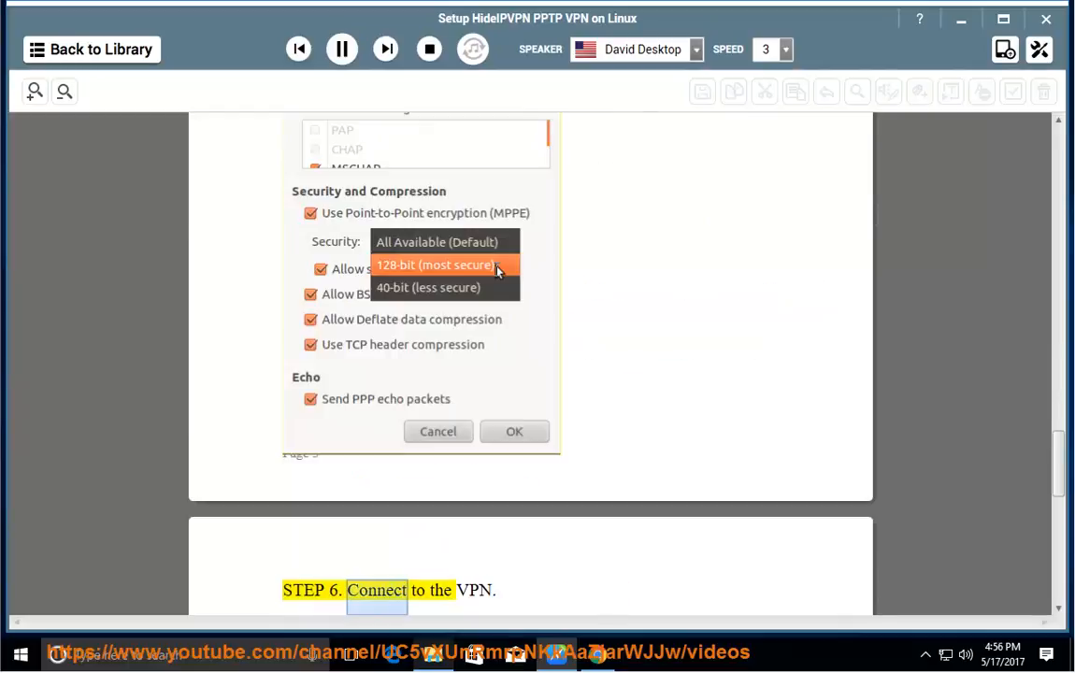
# - Scroll to Step 6's instruction to start the VPN from the network manager as it is read
pyautogui.scroll(-3)
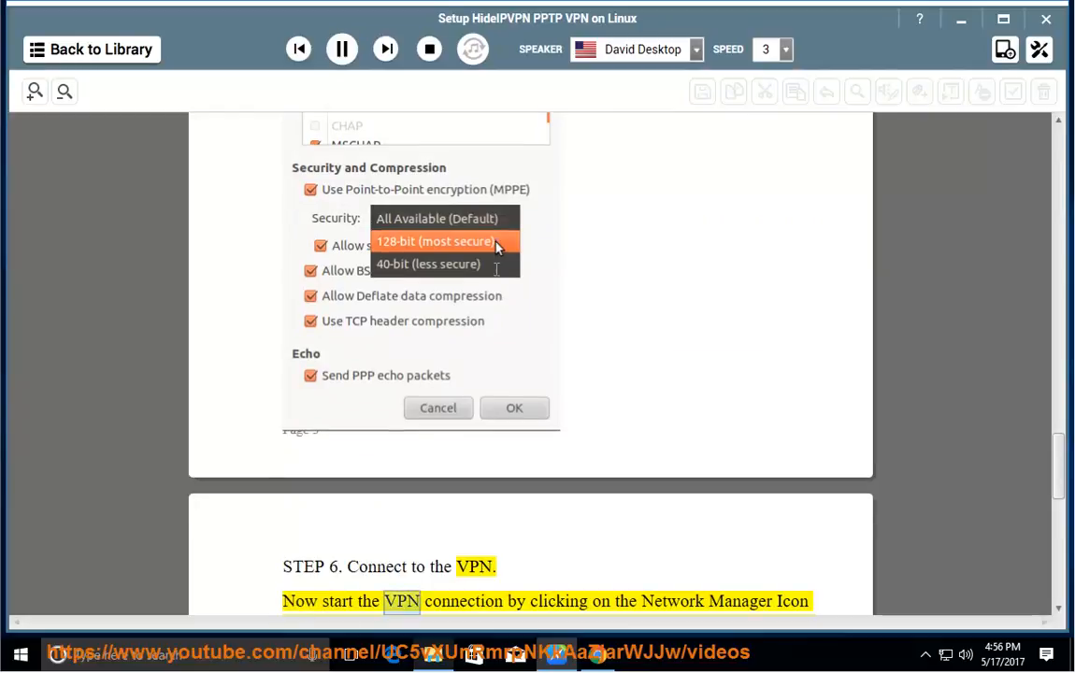
pyautogui.scroll(-3)
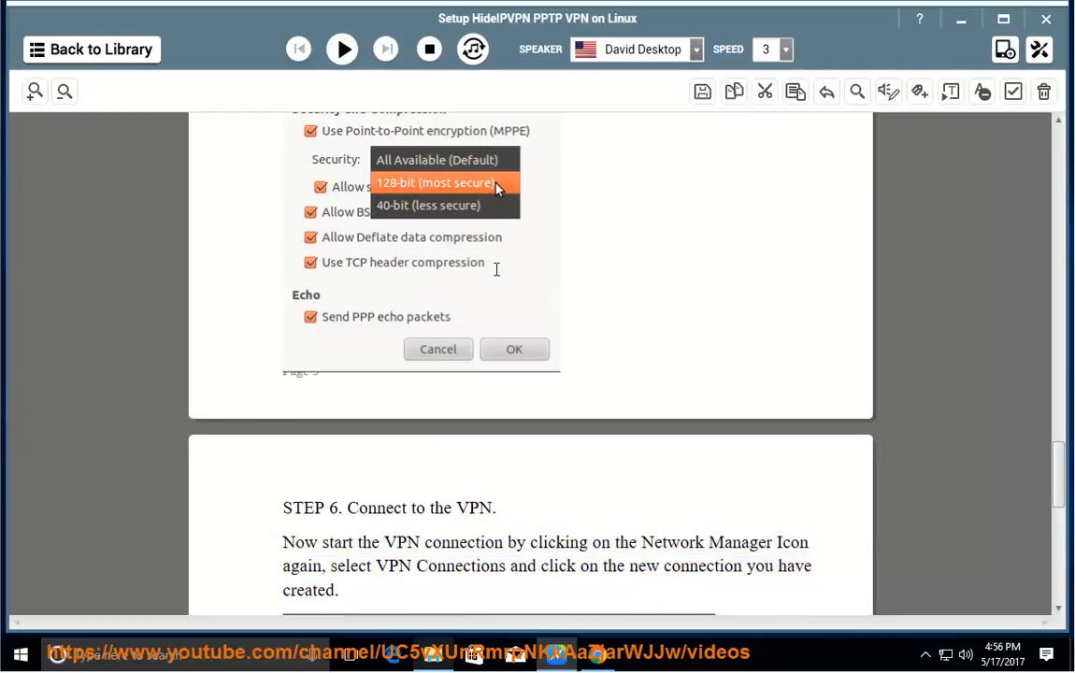
pyautogui.scroll(-3)
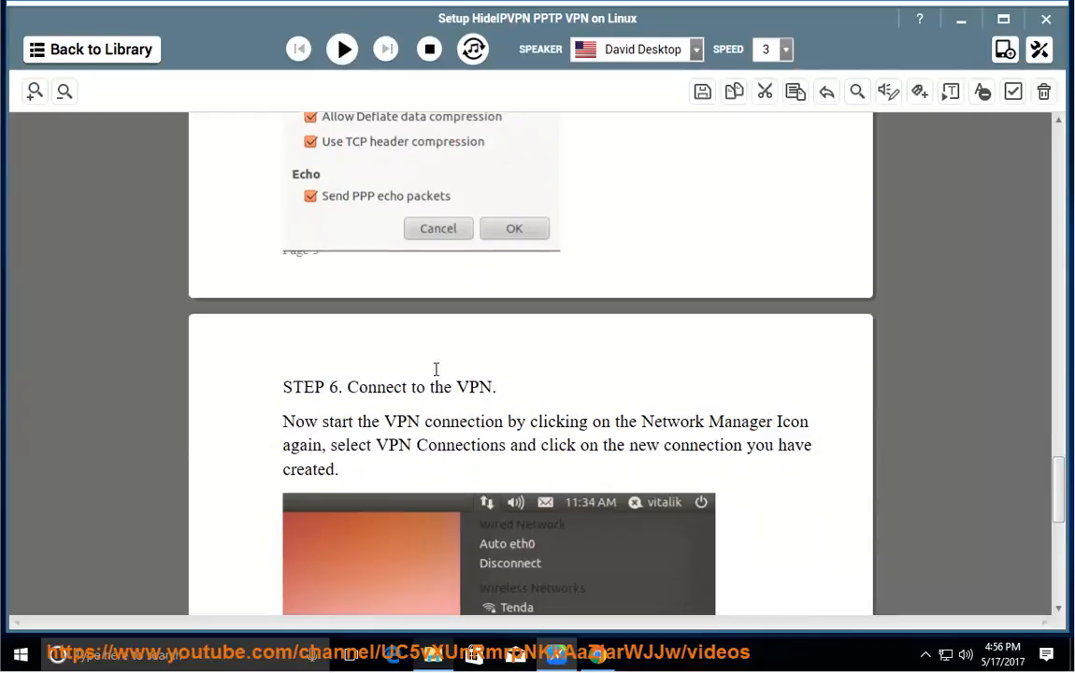